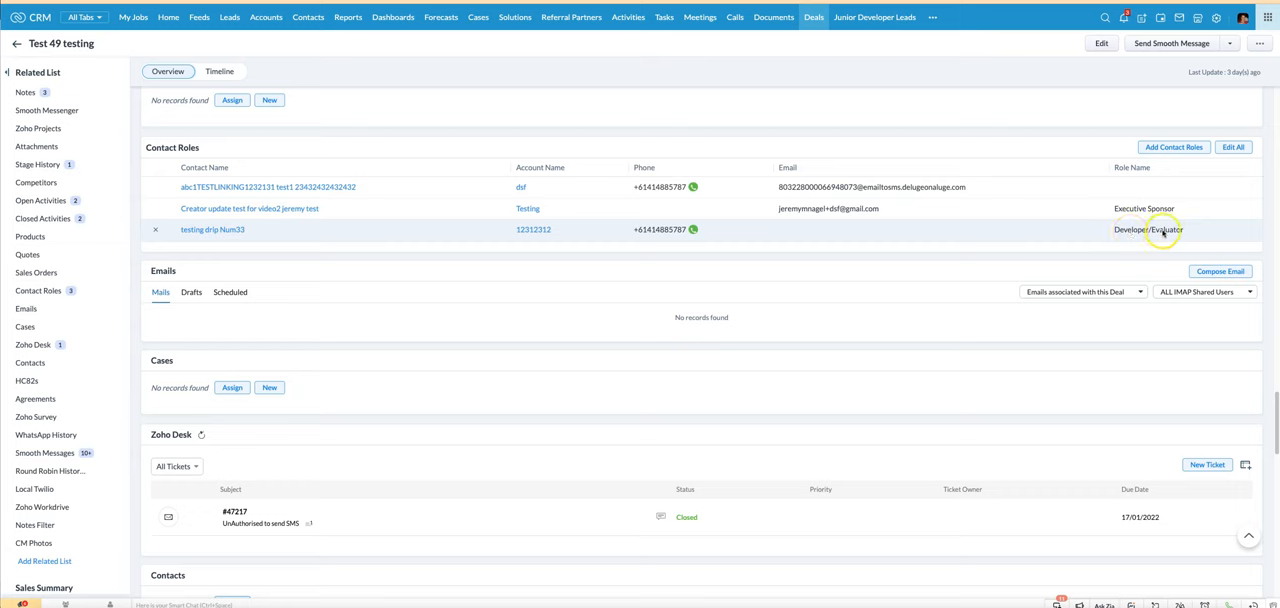
mouse_move(1150, 225)
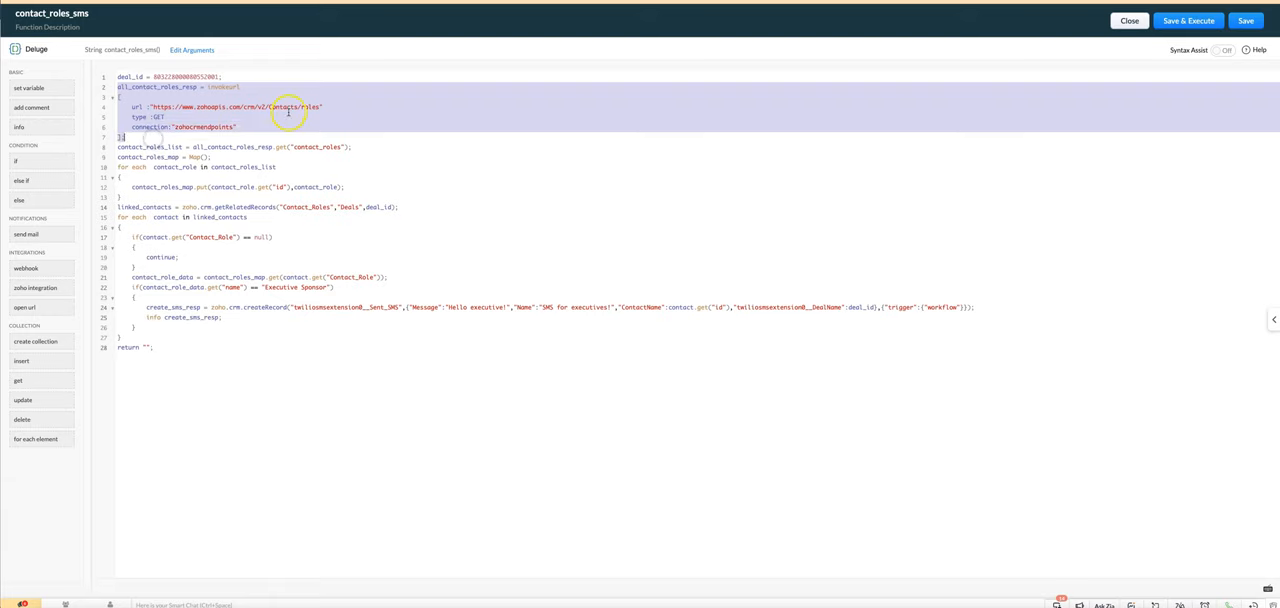
Highlight the invokeurl request line and the Contact_Roles getRelatedRecords call in contact_roles_sms.
click(322, 107)
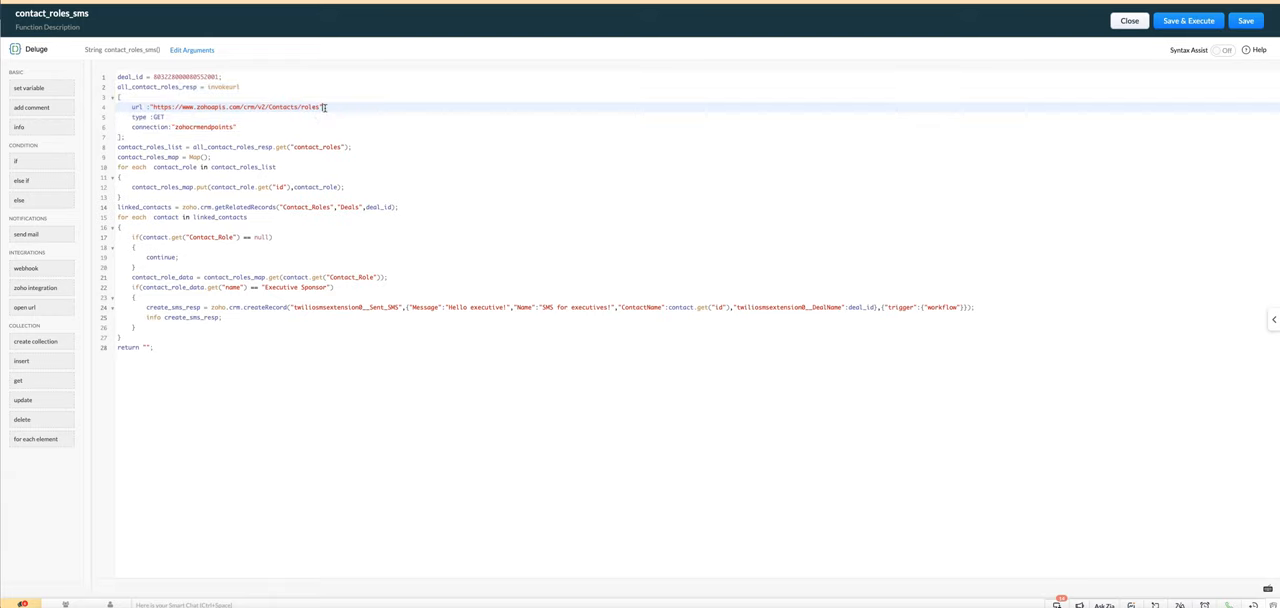
double_click(150, 127)
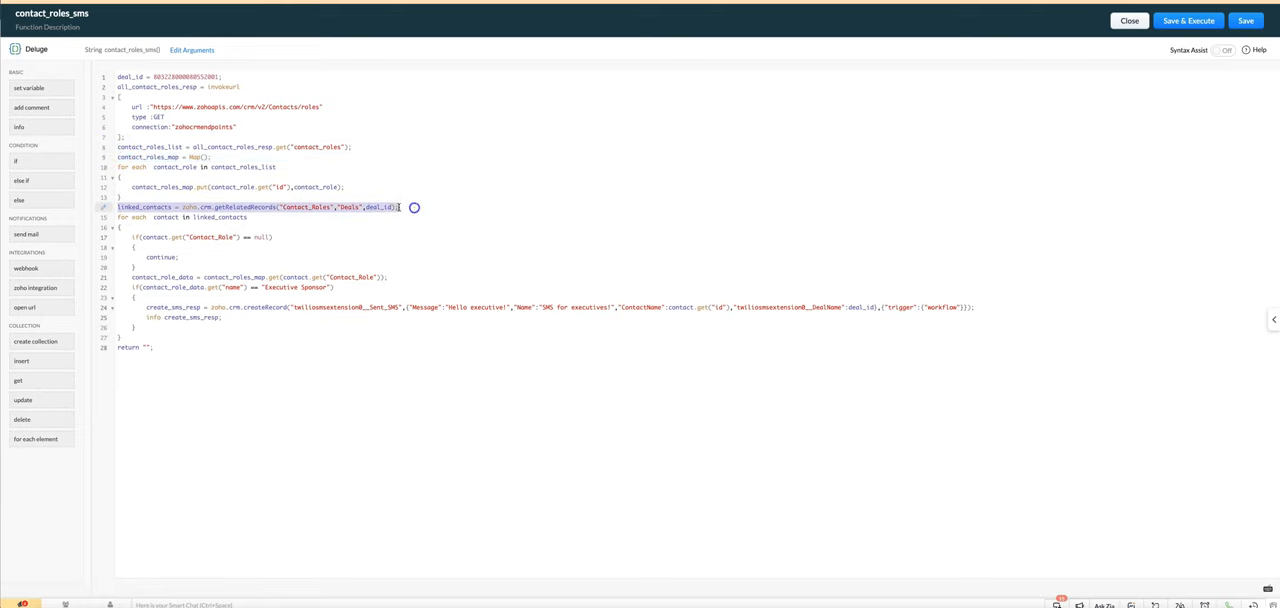
double_click(306, 207)
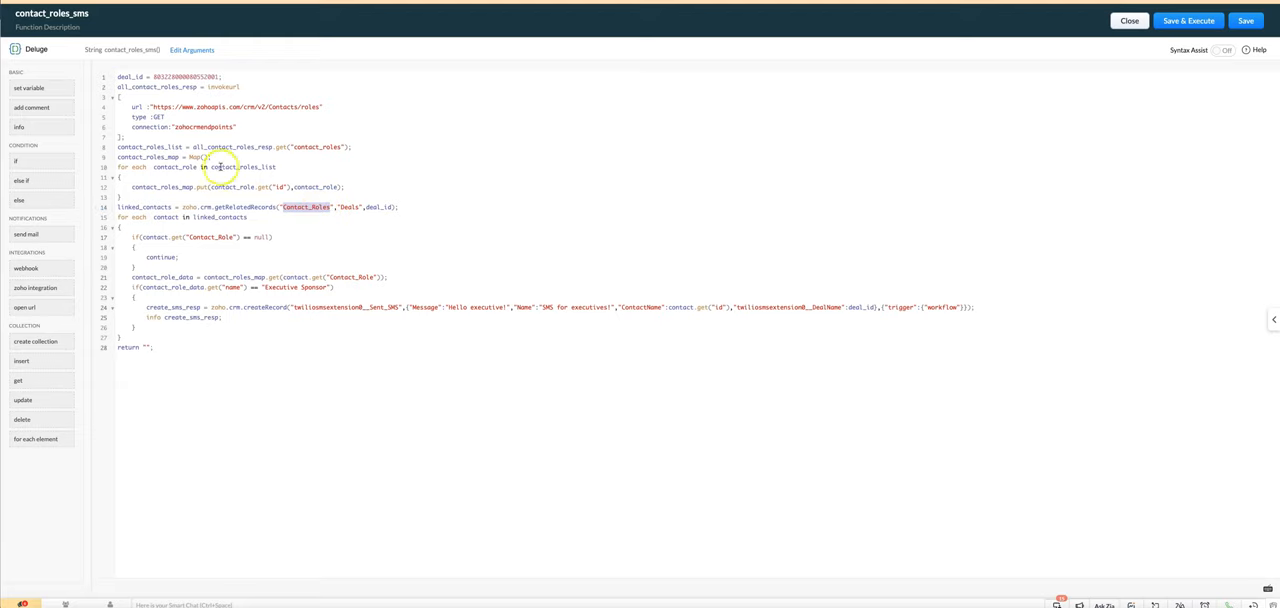
mouse_move(168, 248)
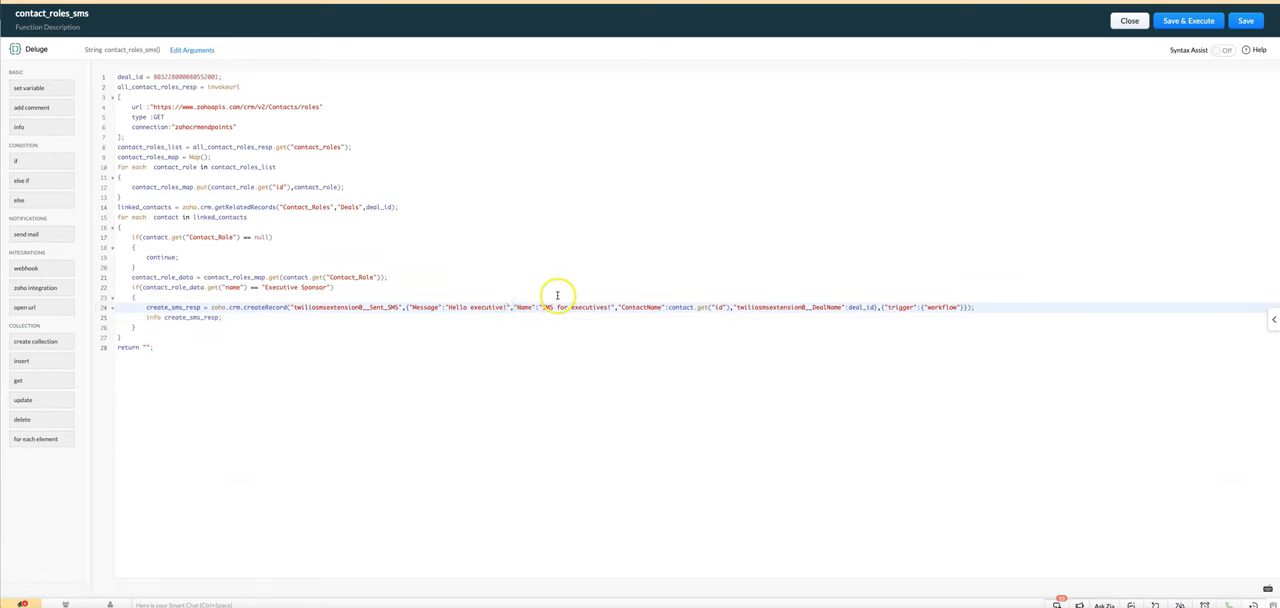
Change the createRecord Message text to 'test for video'.
text(test for video)
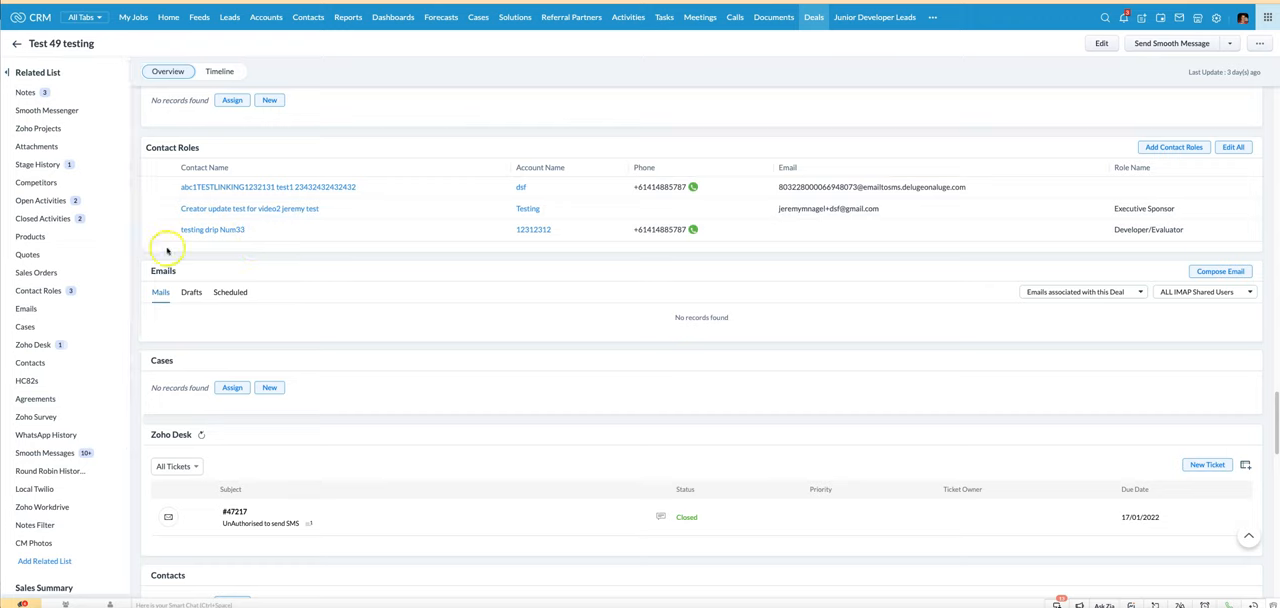
mouse_move(167, 249)
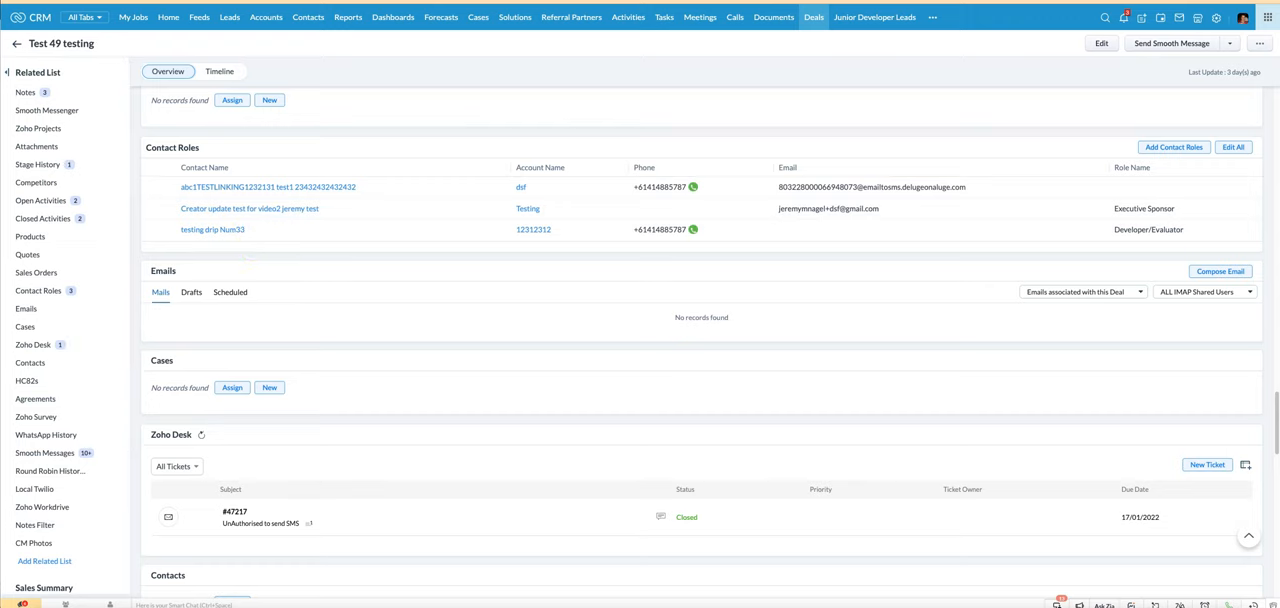
Go to the Executive Sponsor contact from Contact Roles and reveal its 'SMS for executives!' record.
scroll(down, 3)
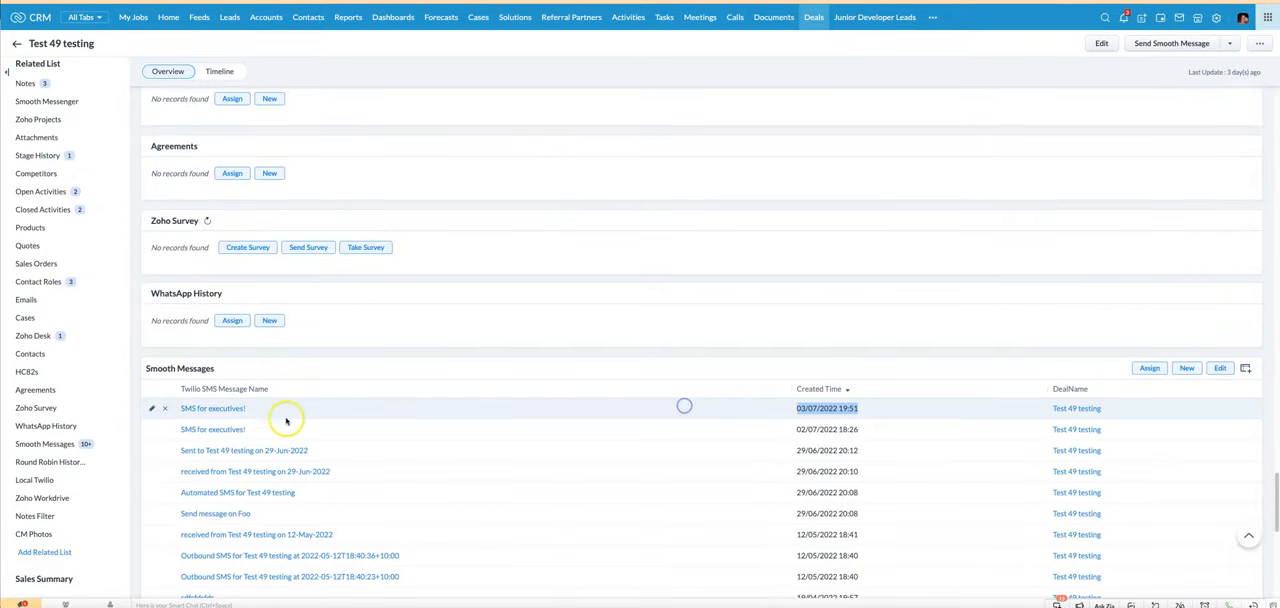
right_click(212, 408)
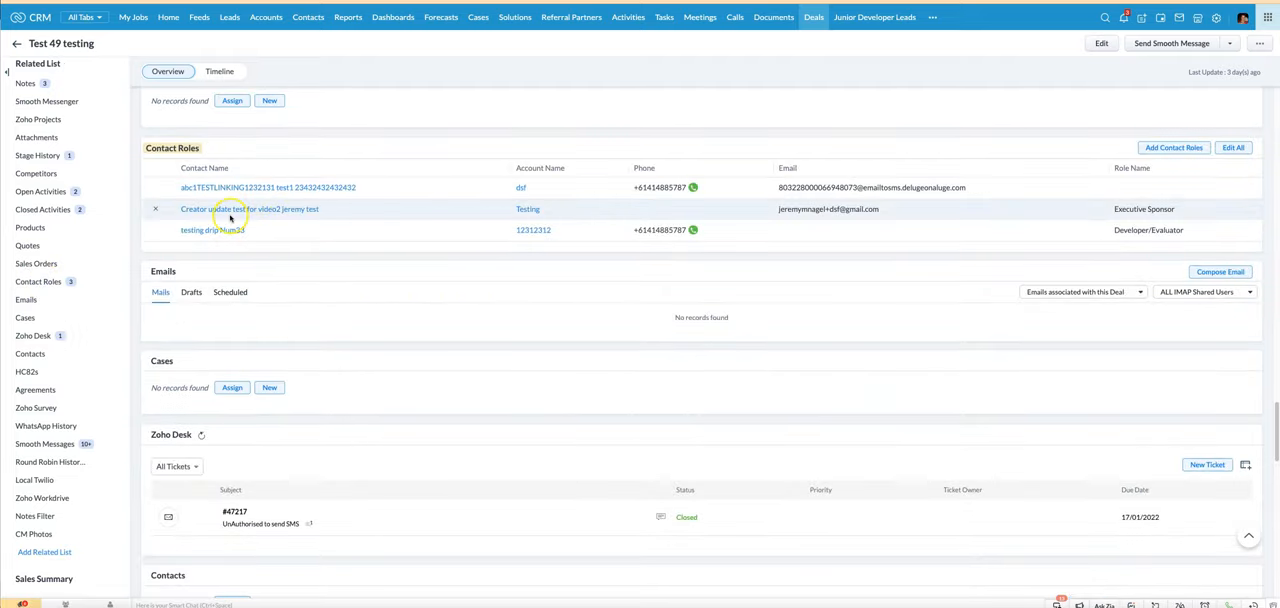
click(249, 208)
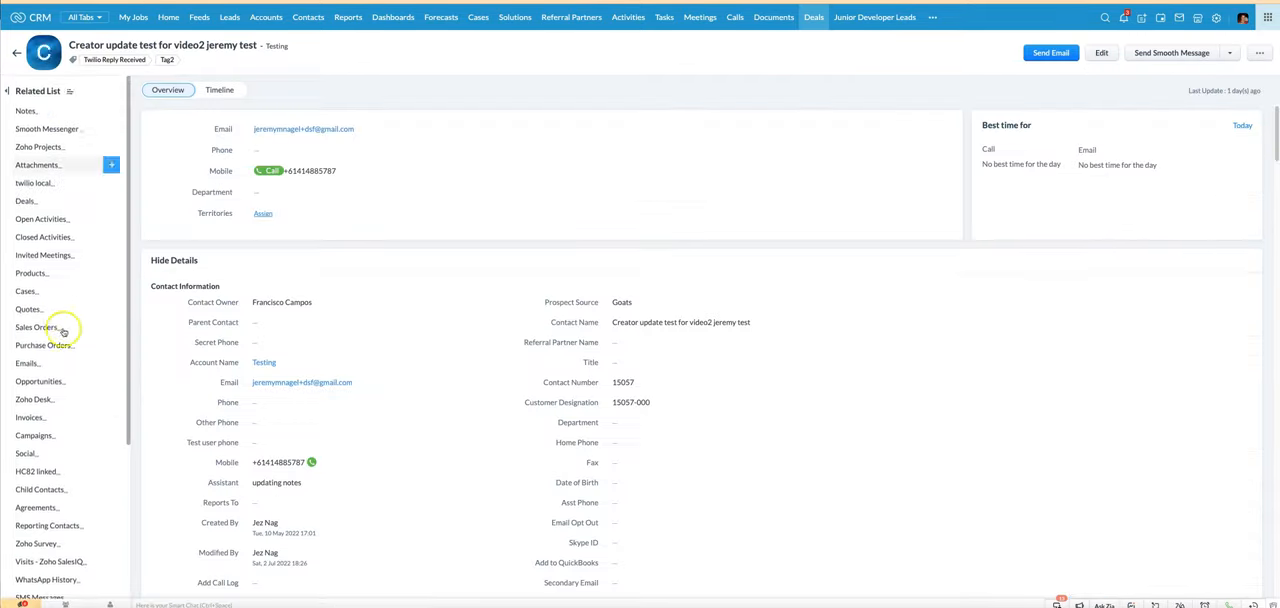
scroll(down, 3)
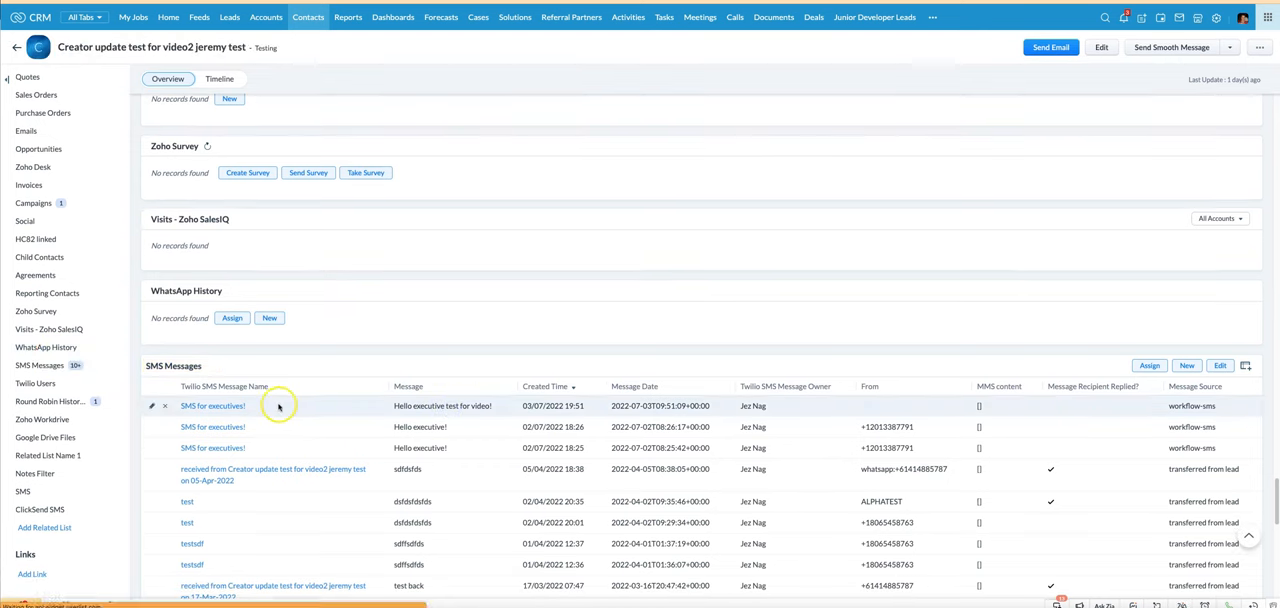